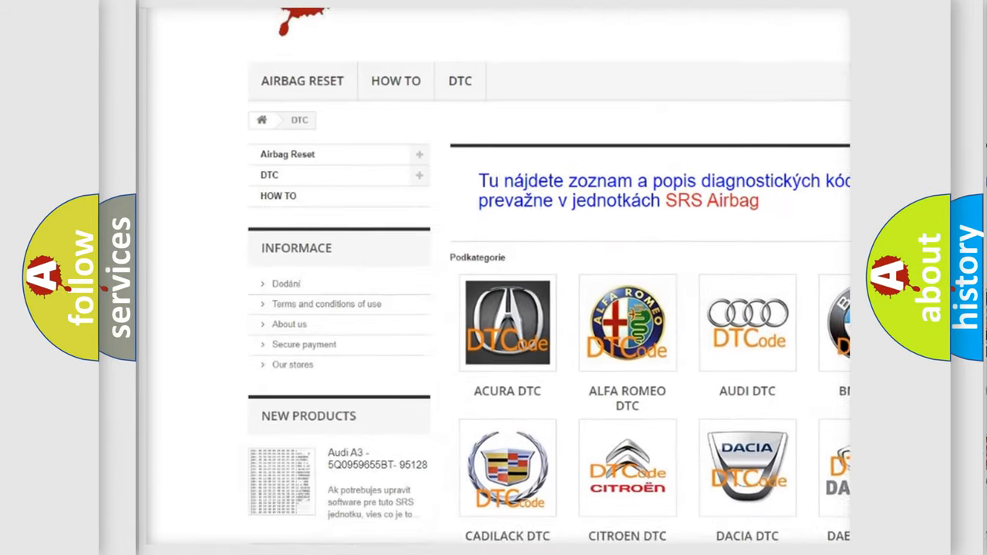
scroll(down, 3)
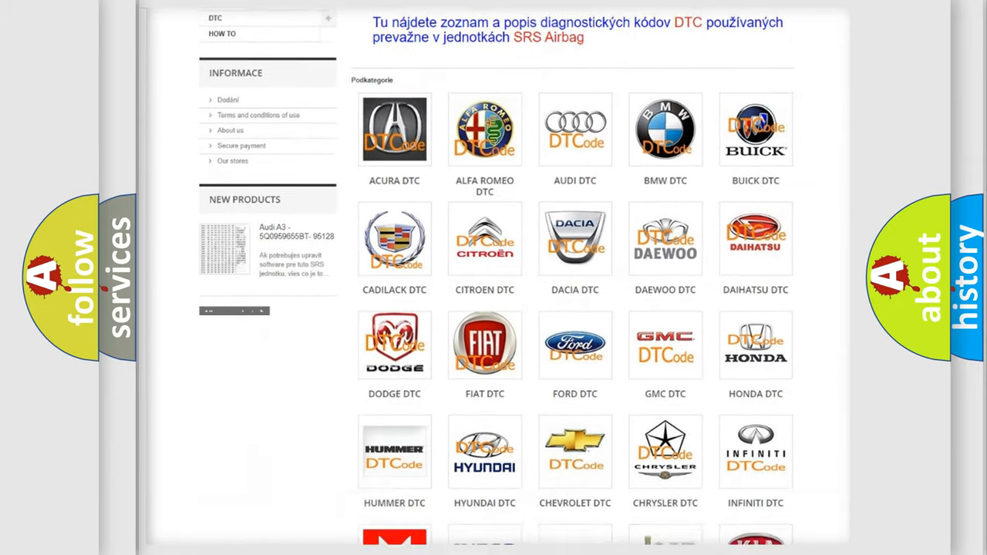
scroll(down, 3)
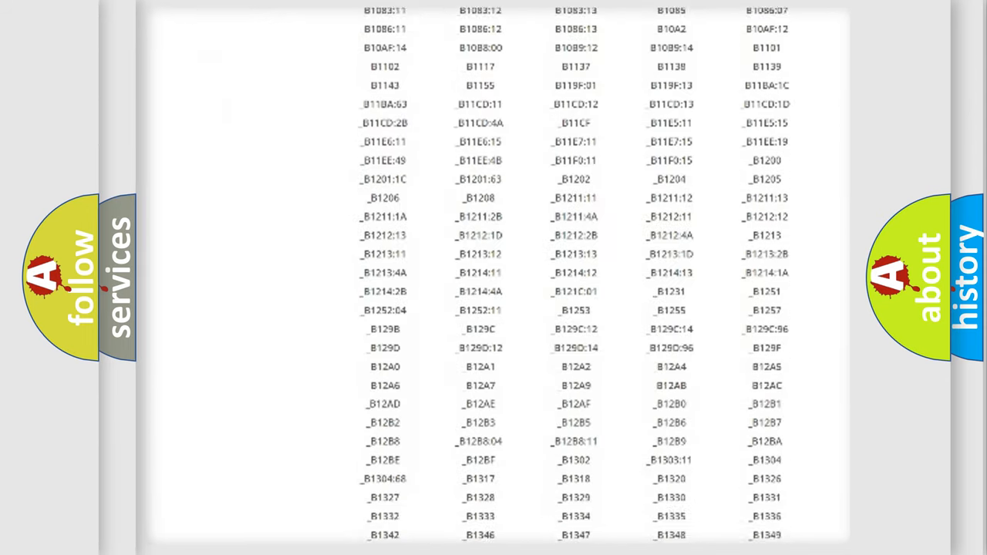
scroll(down, 3)
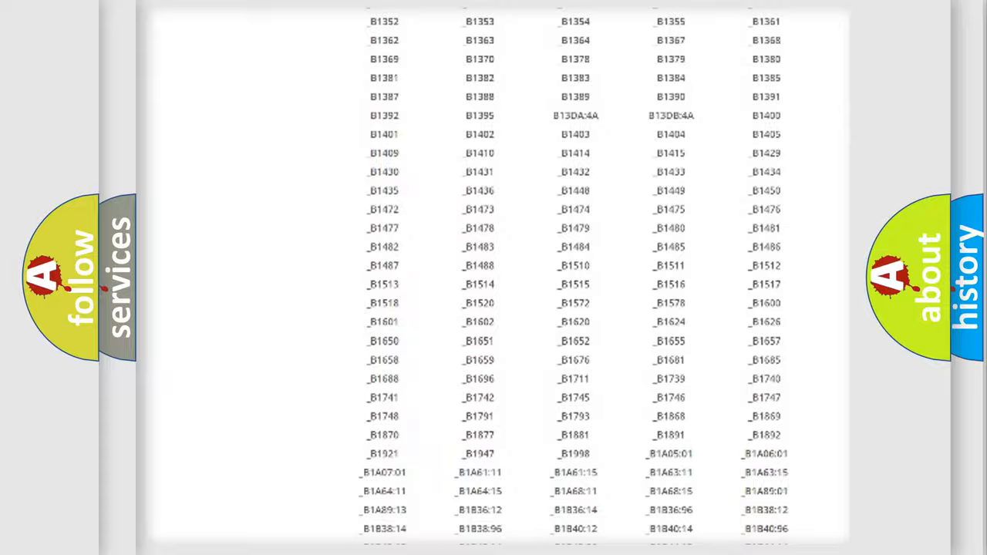